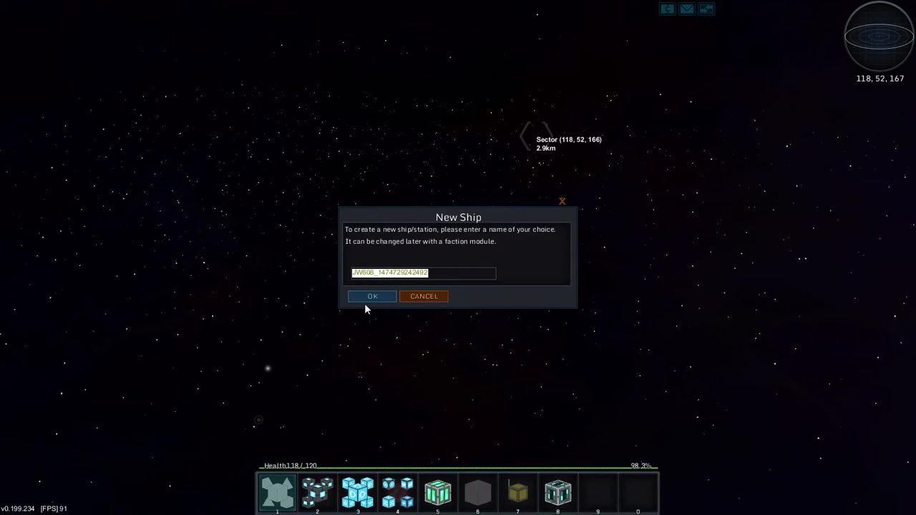
- Accept the suggested name for the new test ship
left_click(372, 295)
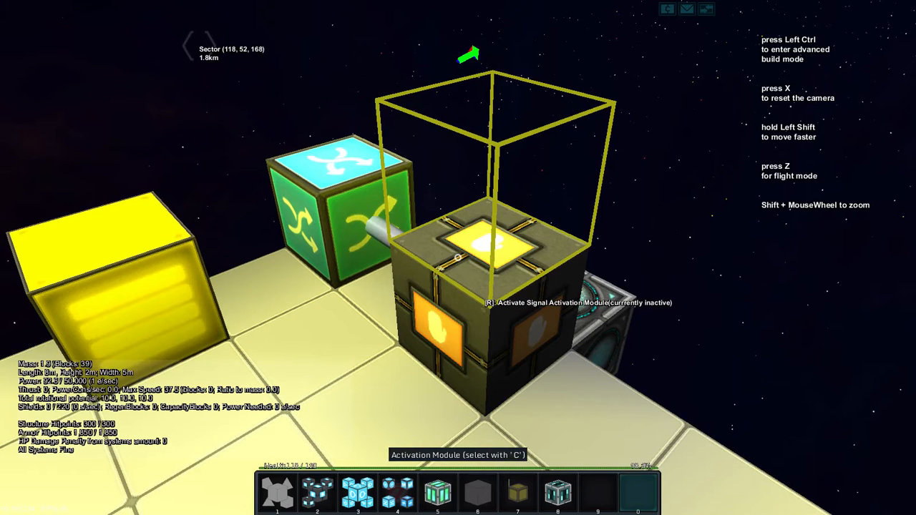
- Toggle the activation module on and then again with R to test the yellow light
key("r")
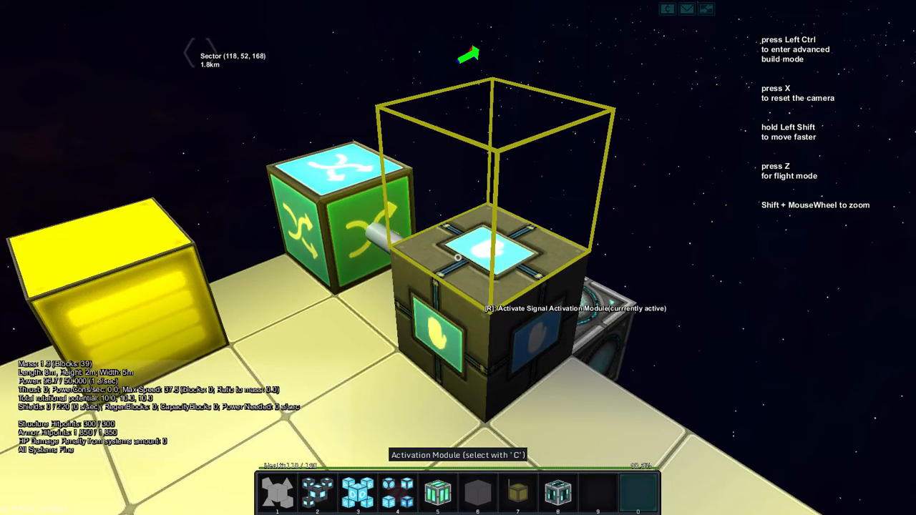
key("r")
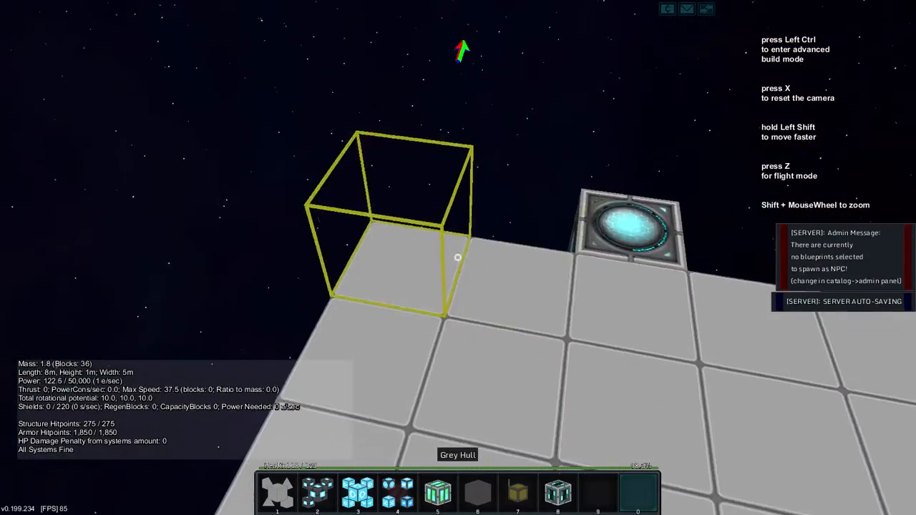
- Write 'Hello World' on the first display module and save it
key("i")
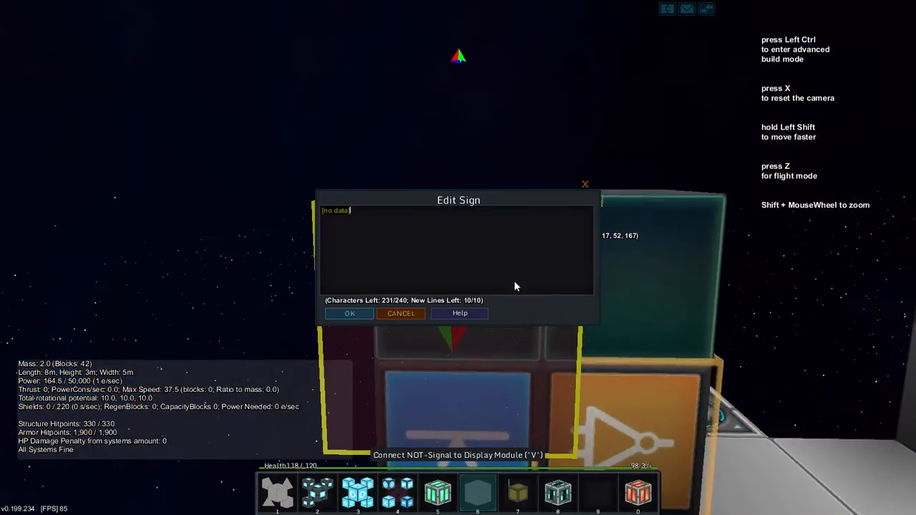
type("Helld")
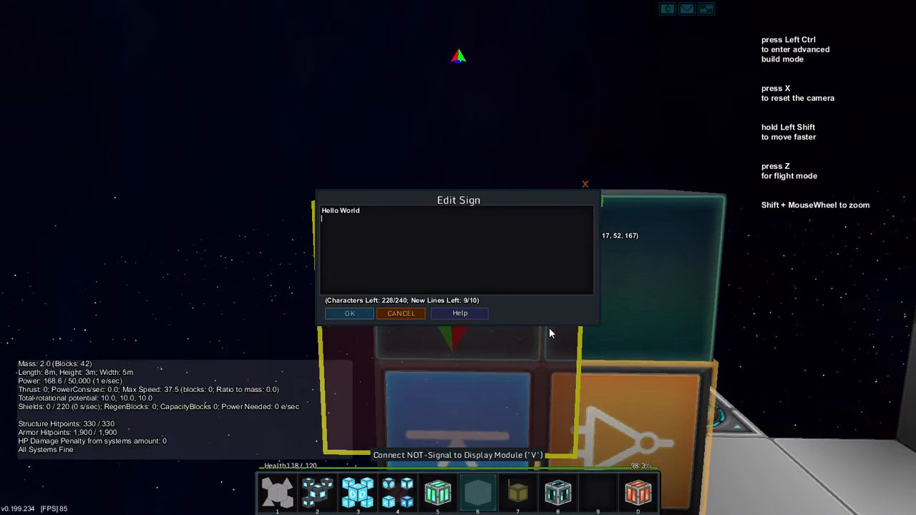
left_click(349, 313)
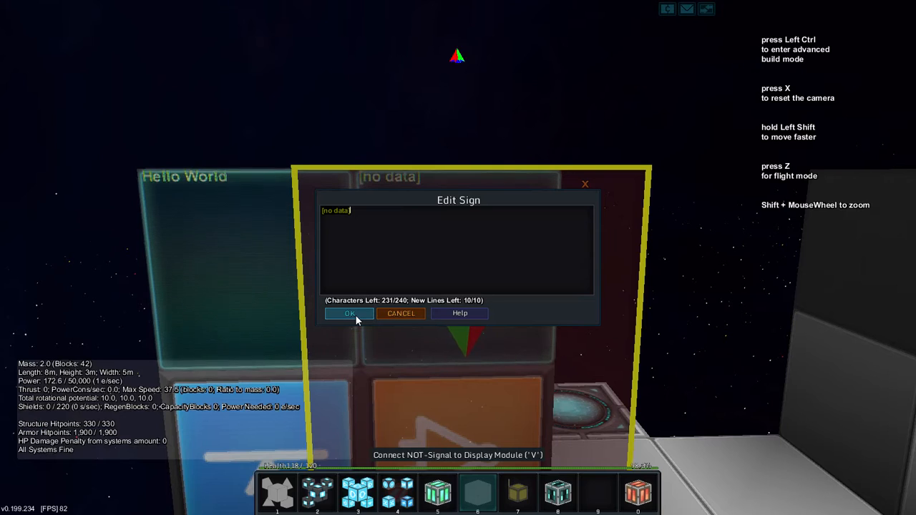
- Write 'Test Data Entry' on the next display module and save it
type("Test Data Entry")
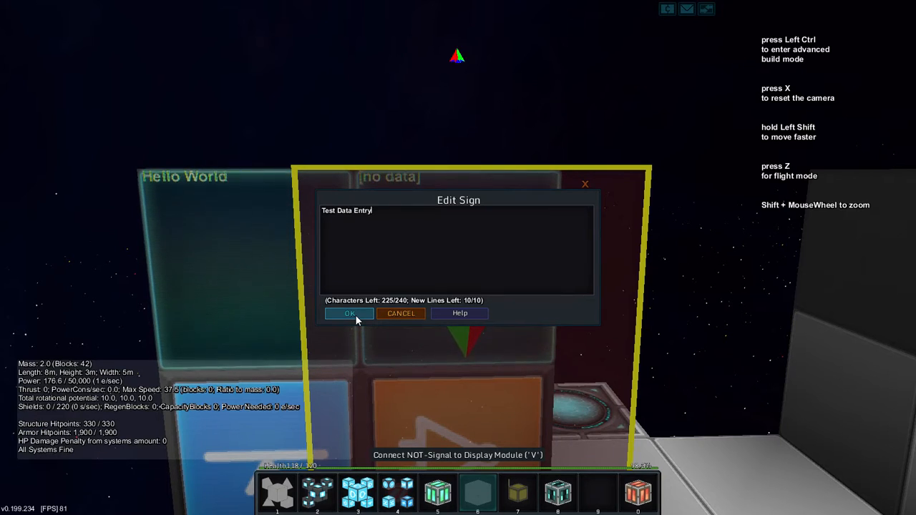
left_click(349, 313)
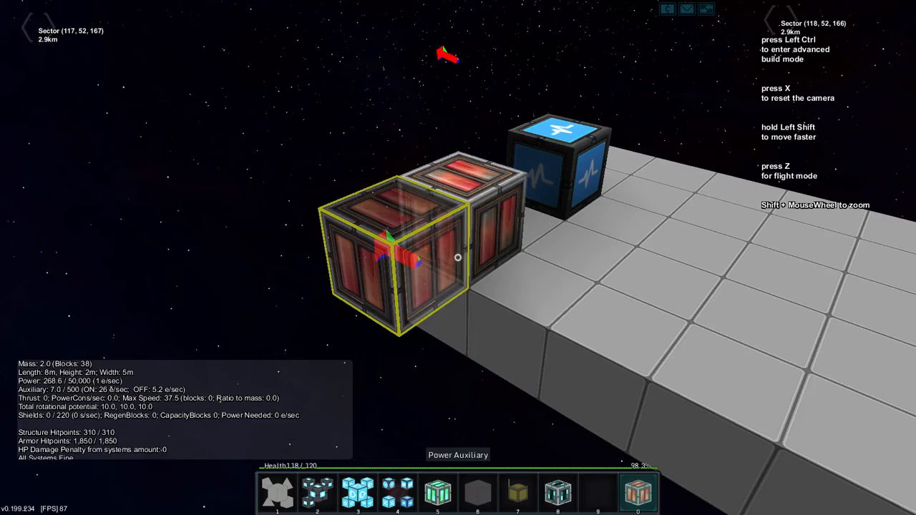
- Add another auxiliary power block to the row beside the blue block
left_click(458, 257)
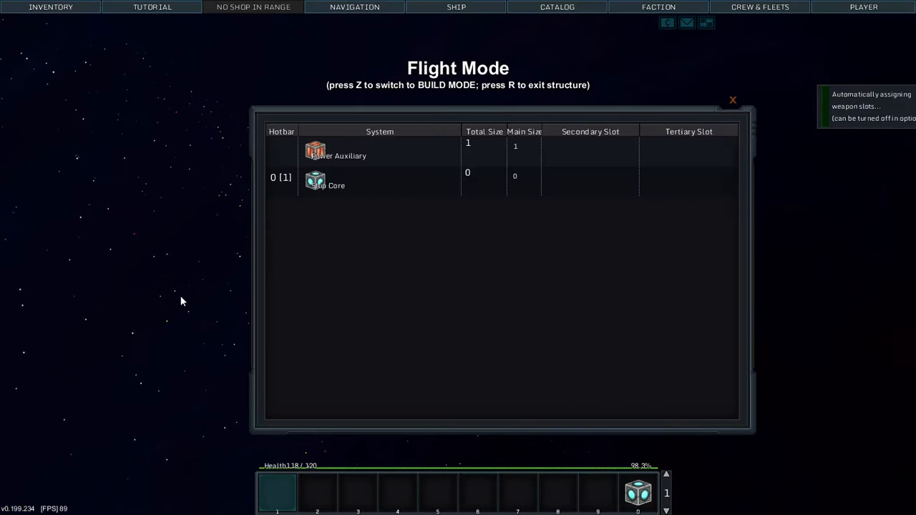
- Switch the test ship from build mode into flight mode with Z
left_click(733, 100)
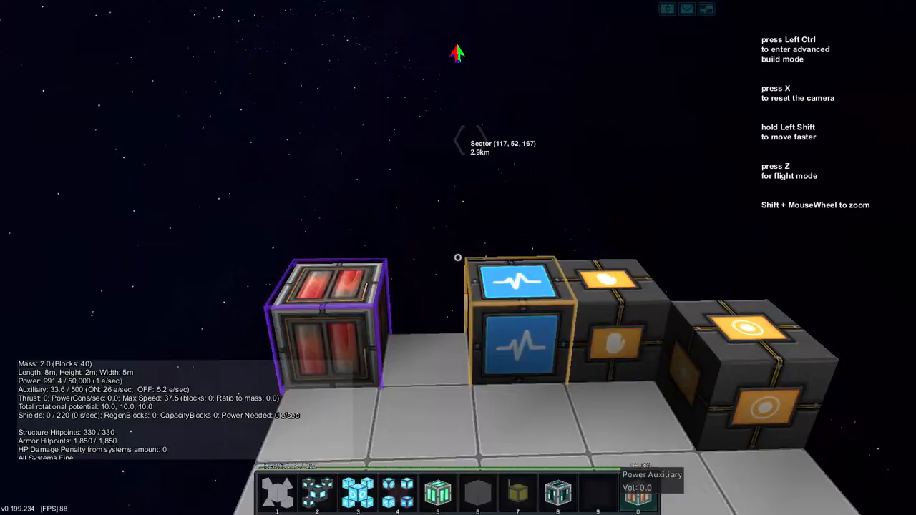
key("z")
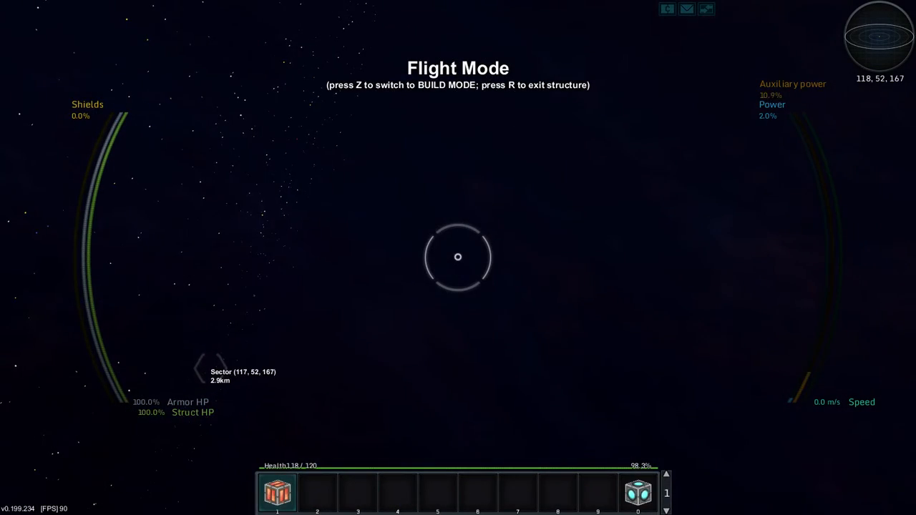
- Return to build mode with Z to stack more auxiliary power blocks
key("z")
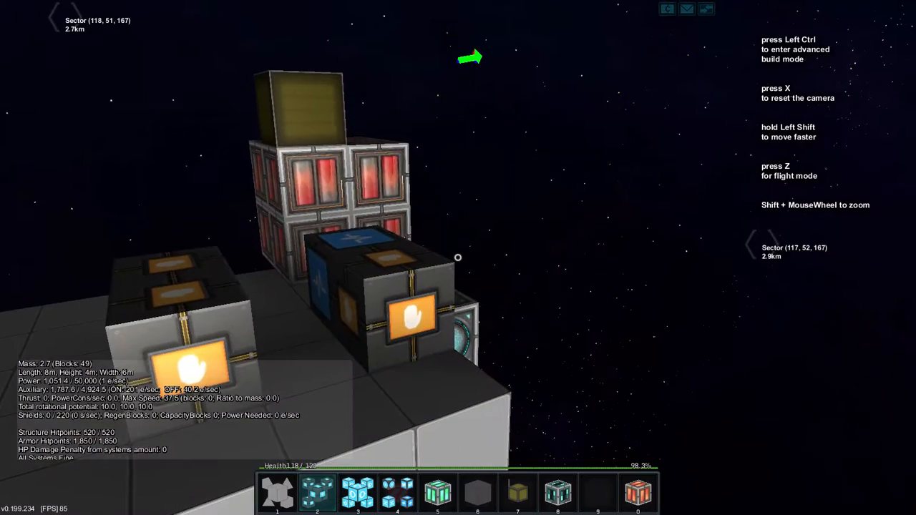
- Enter flight mode to test the circuit, then return to build mode to check the lit yellow light
key("z")
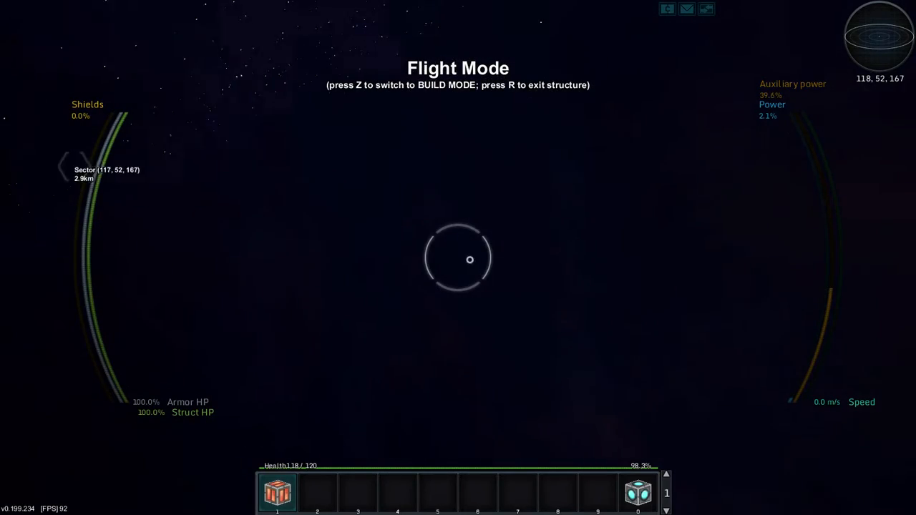
key("z")
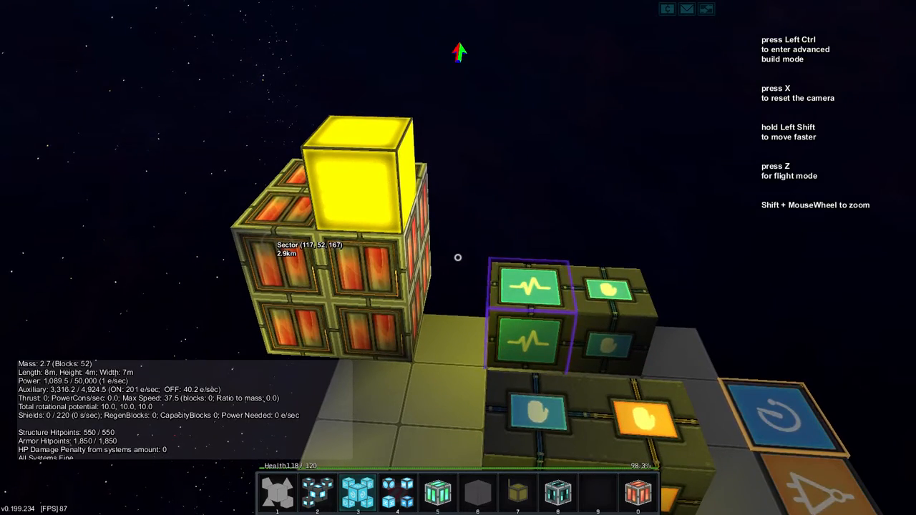
- Enter flight mode with Z to show the systems list with Auxiliary and Core
key("z")
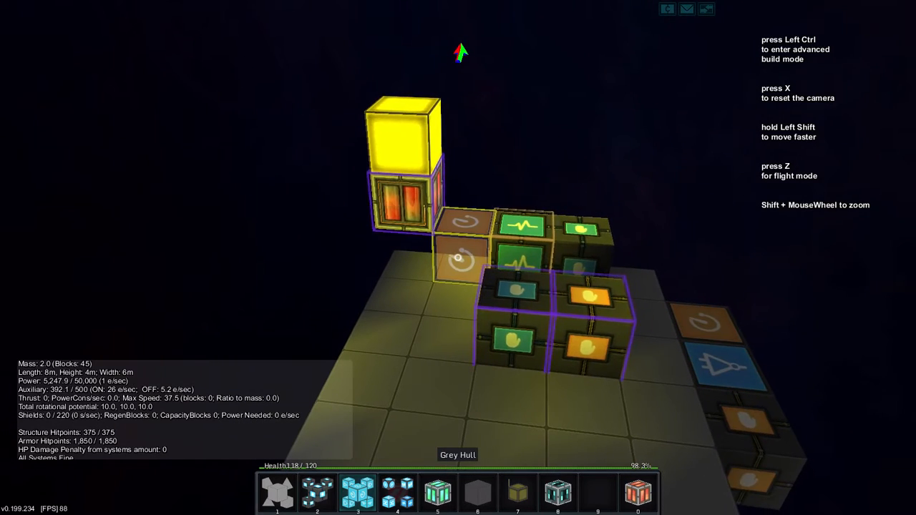
key("z")
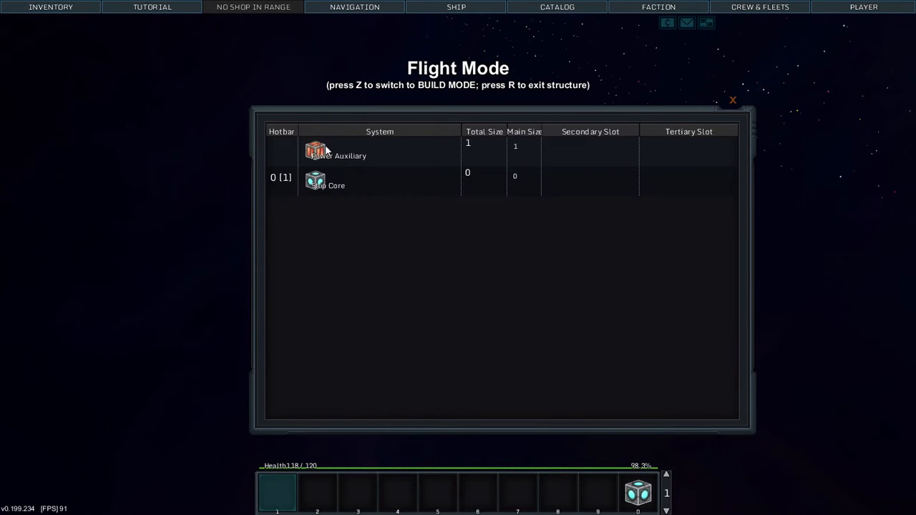
- Select the Auxiliary system entry, then re-enter build mode beside the sensor and clock blocks
left_click(733, 100)
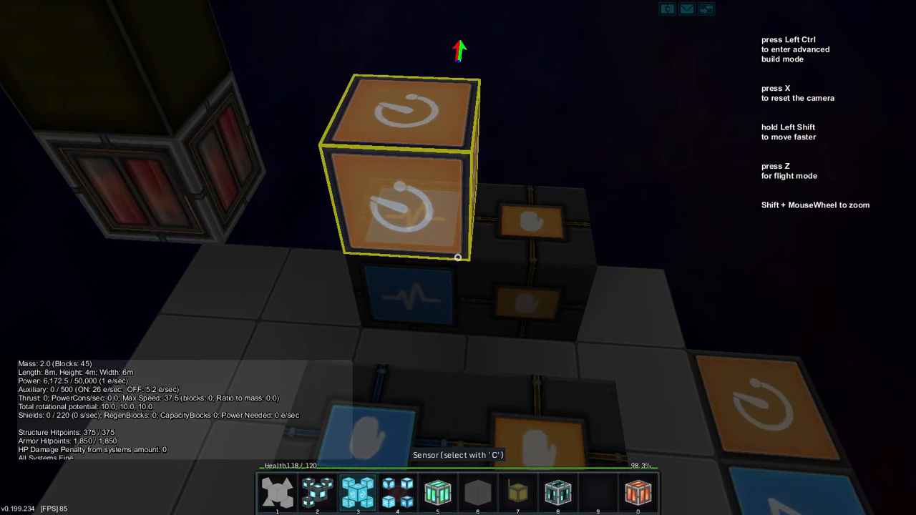
key("z")
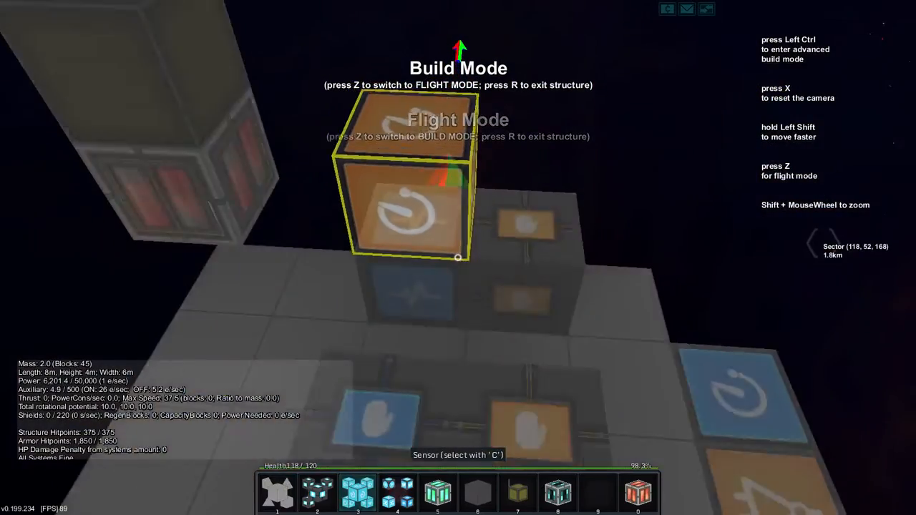